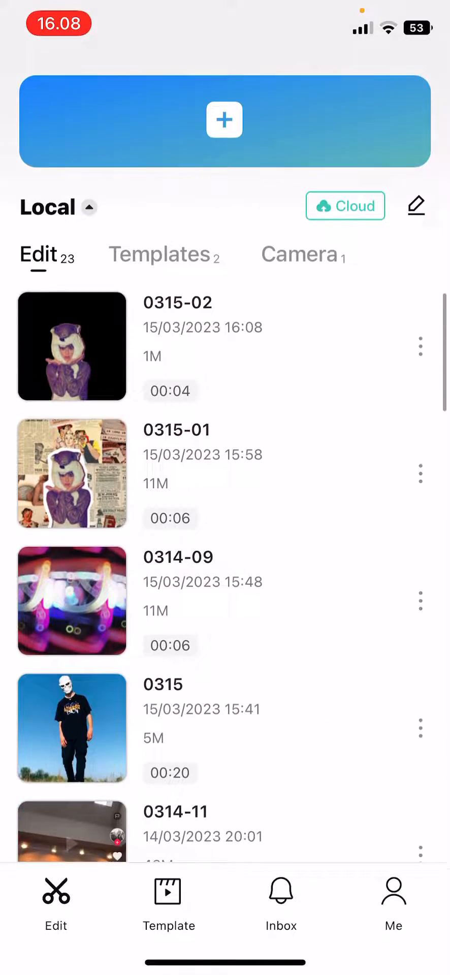
Open the 0315-02 project from the Edit tab into the editor.
click(71, 346)
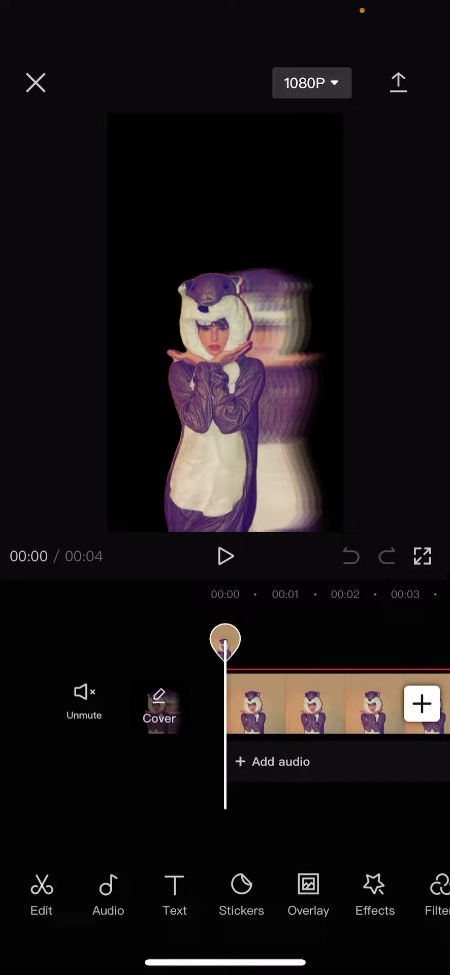
Select the timeline clip and turn off its Cutout background removal.
click(255, 704)
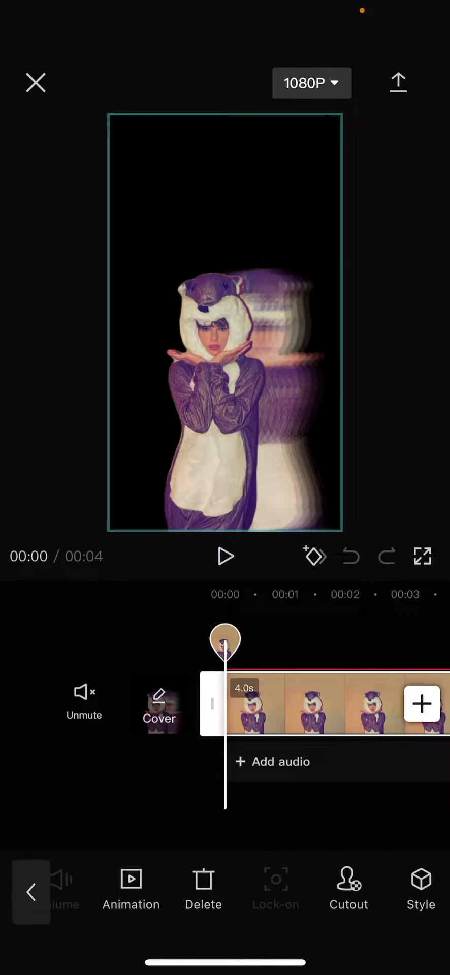
click(347, 888)
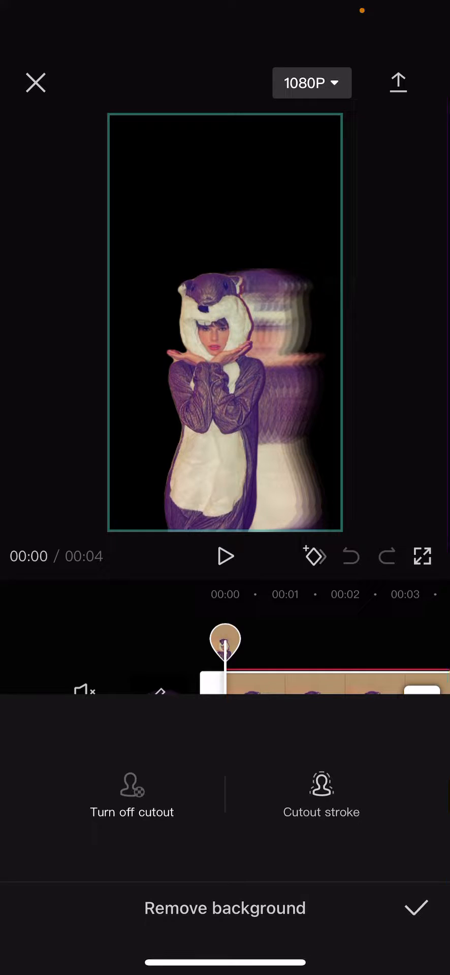
click(132, 794)
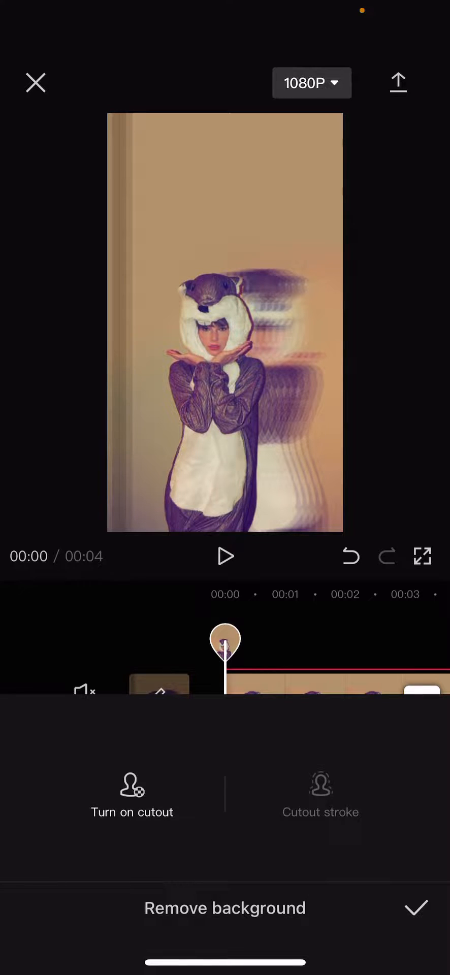
Confirm the cutout change and return to the home screen project list.
click(35, 82)
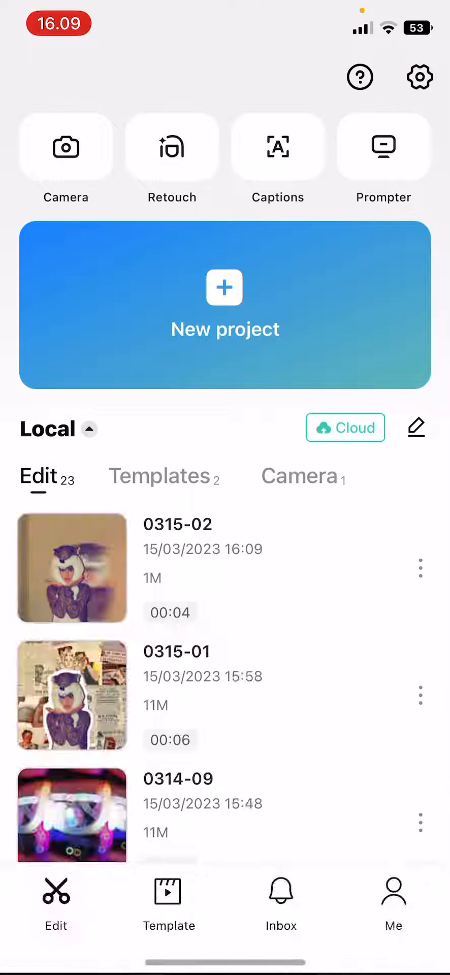